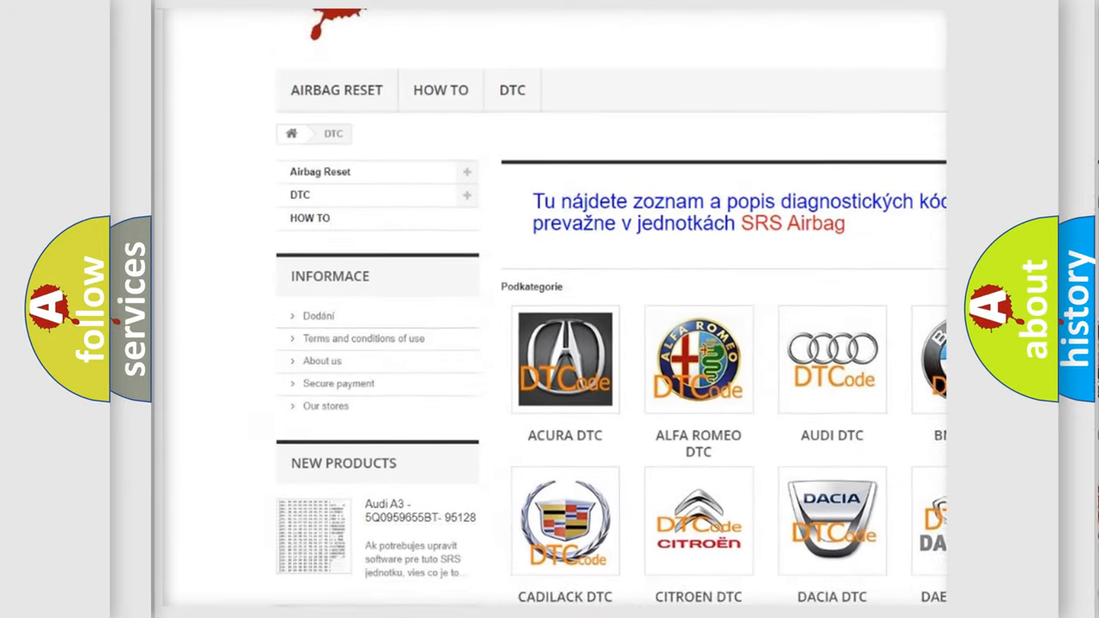
{"action": "scroll", "scroll_direction": "down", "scroll_amount": 3}
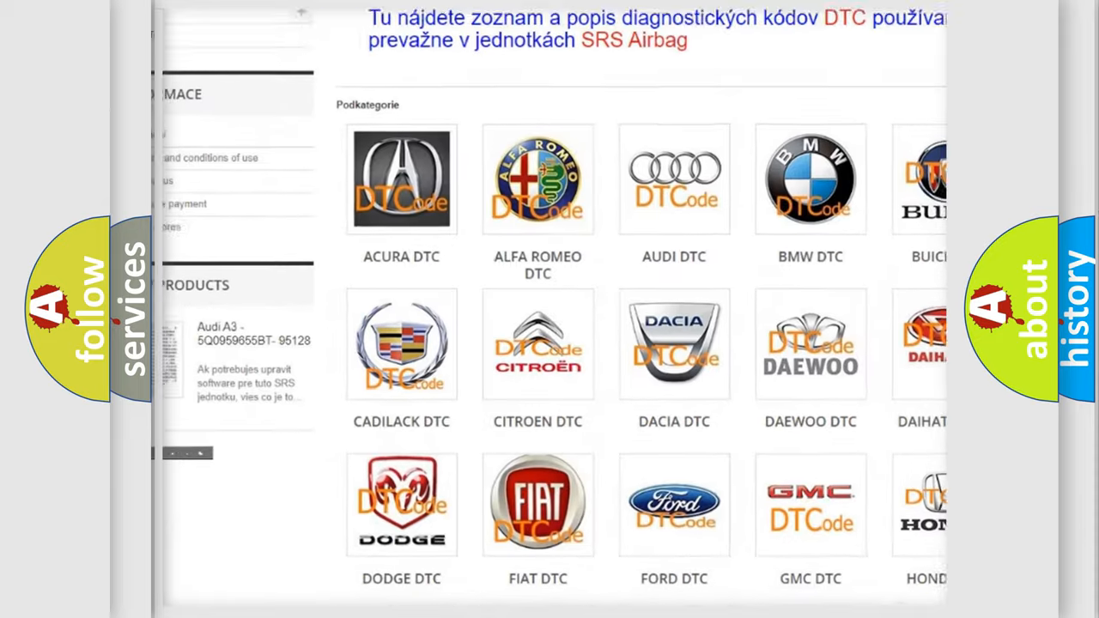
{"action": "scroll", "scroll_direction": "down", "scroll_amount": 3}
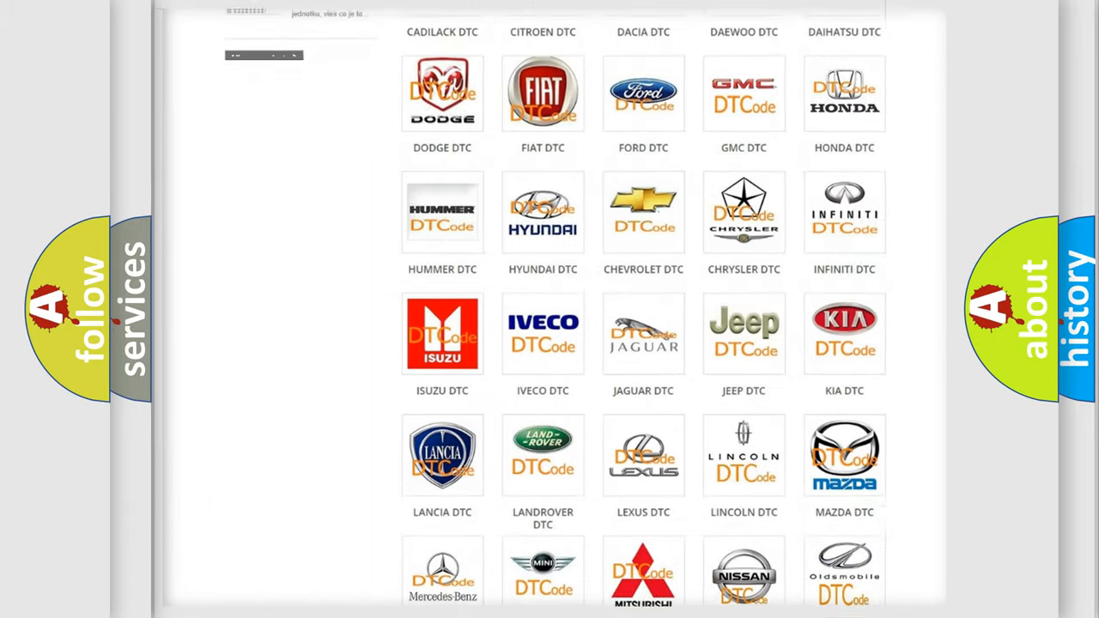
{"action": "scroll", "scroll_direction": "down", "scroll_amount": 3}
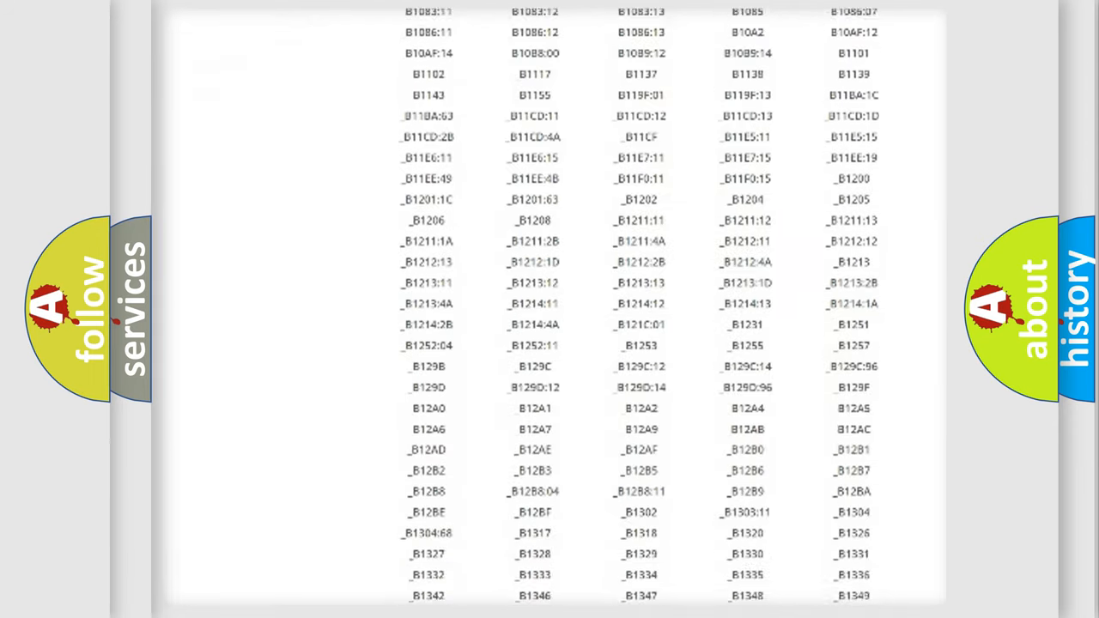
{"action": "scroll", "scroll_direction": "down", "scroll_amount": 3}
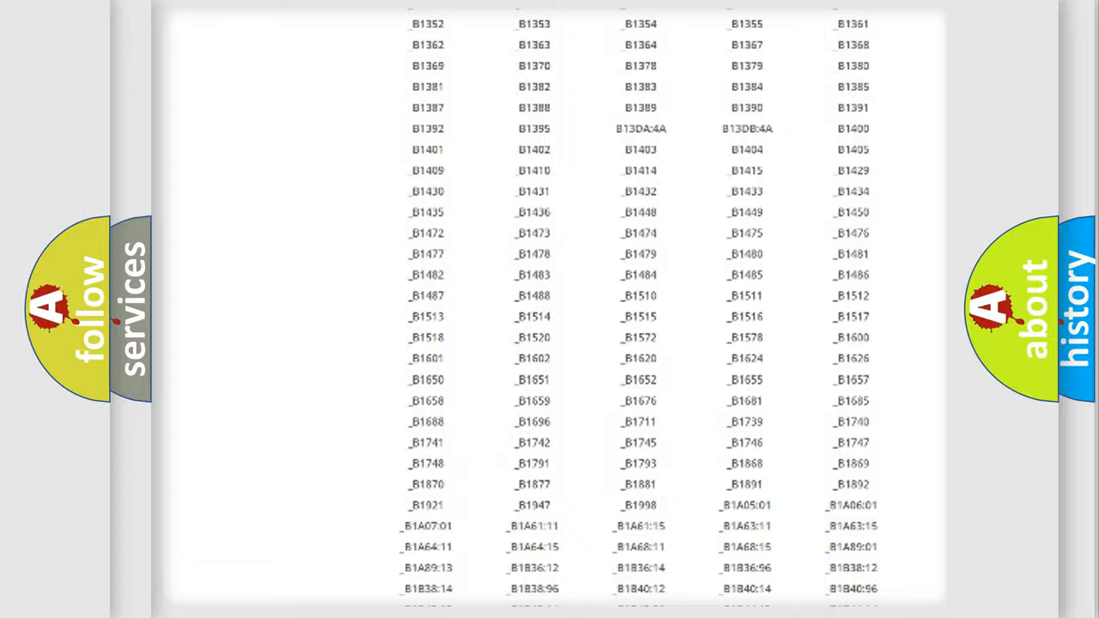